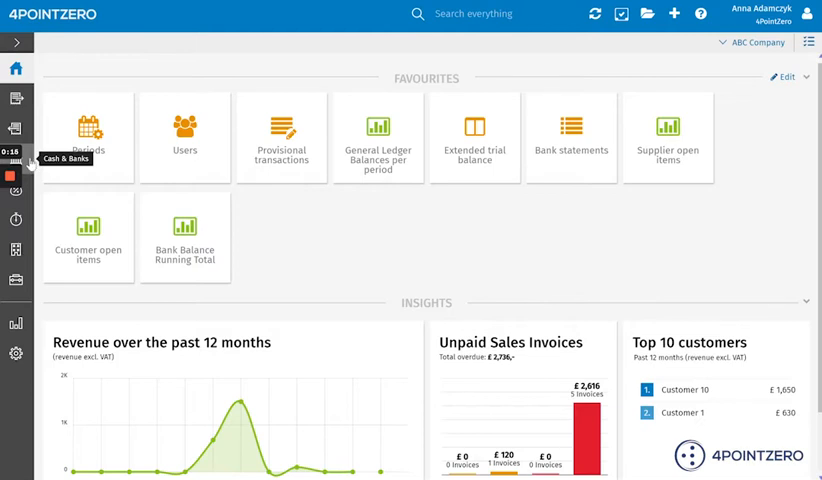
# Open the Cash & Banks area from the left sidebar
pyautogui.click(16, 128)
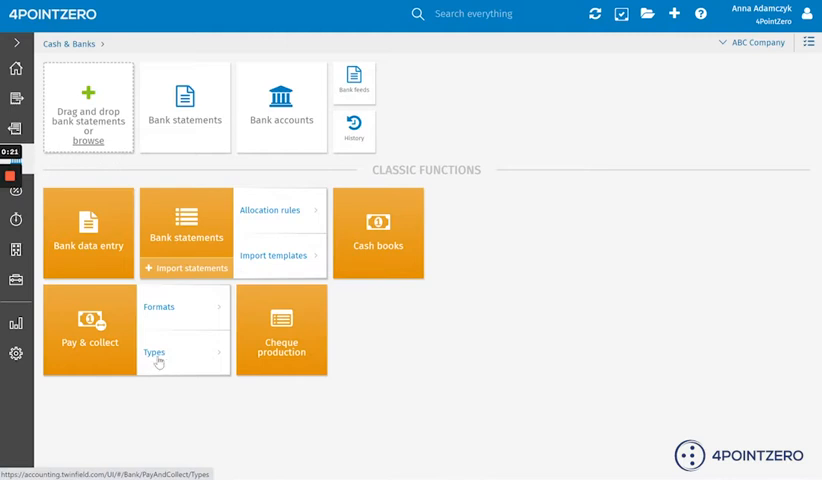
pyautogui.moveTo(164, 360)
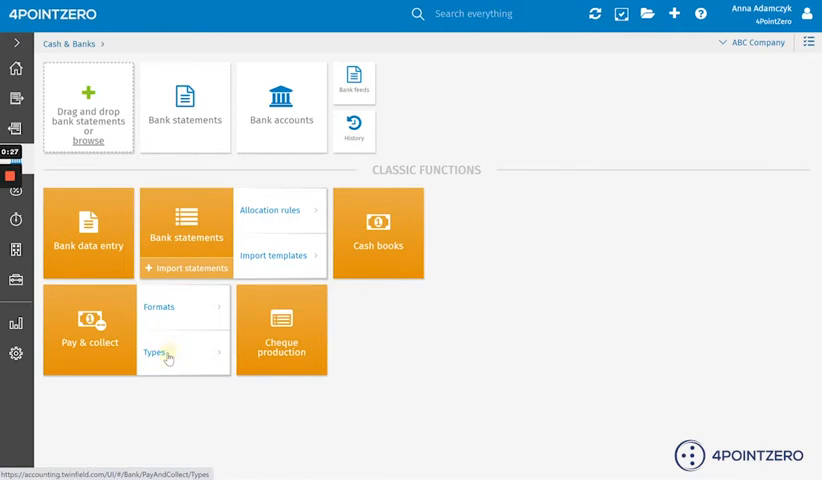
# Start a new payment type with the code SUPPLIER in the Payment type list
pyautogui.click(152, 352)
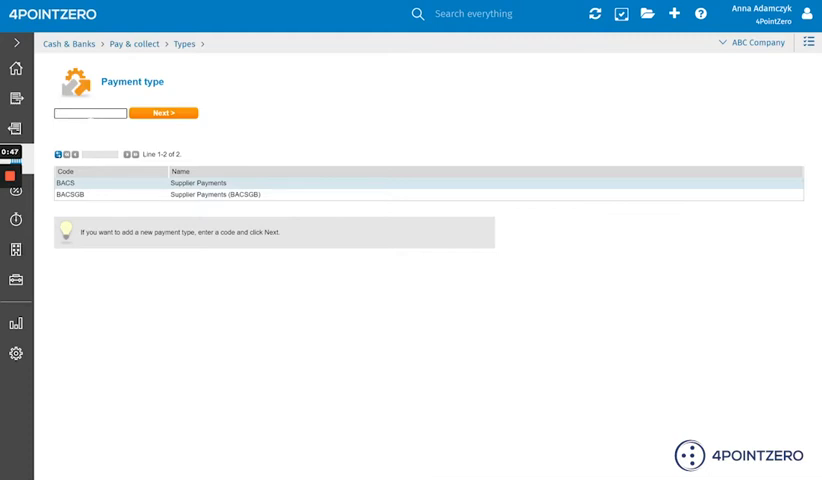
pyautogui.write('SUPPLIER')
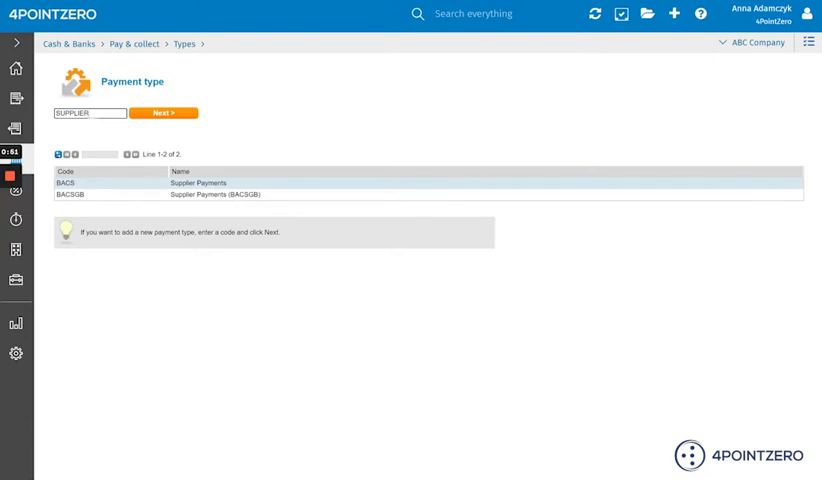
# Name the SUPPLIER type 'Supplier payment' and assign it a BACS payment file
pyautogui.click(164, 112)
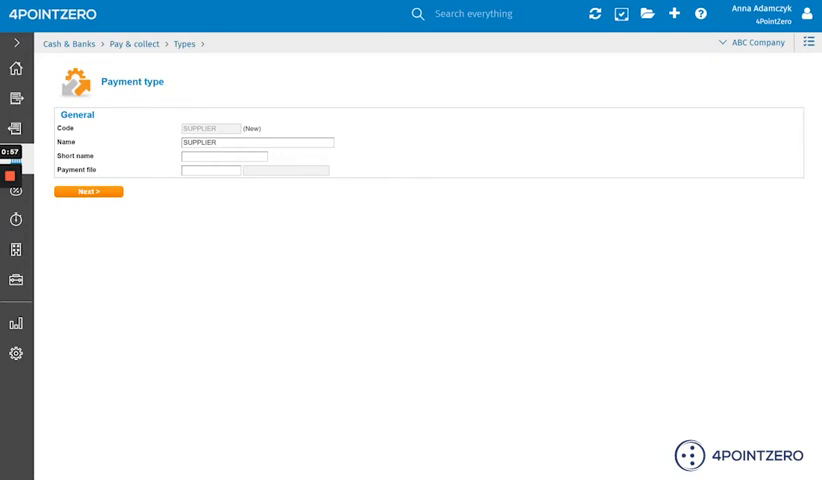
pyautogui.moveTo(168, 140)
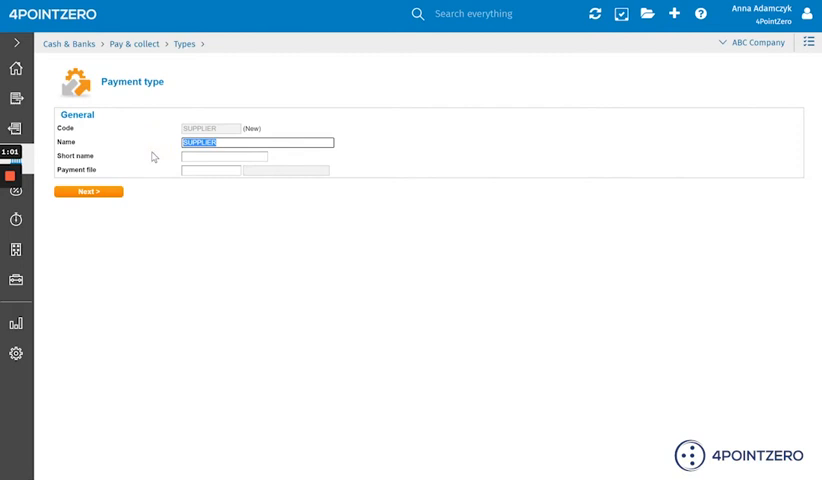
pyautogui.write('Supplier payment')
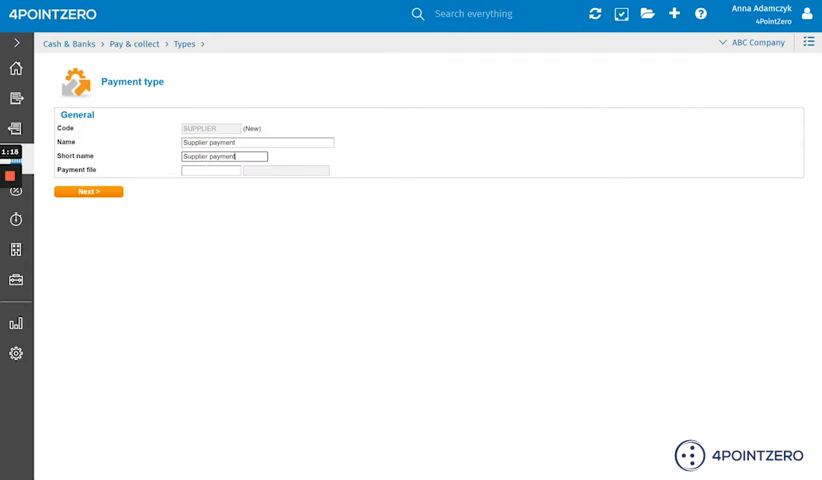
pyautogui.click(212, 168)
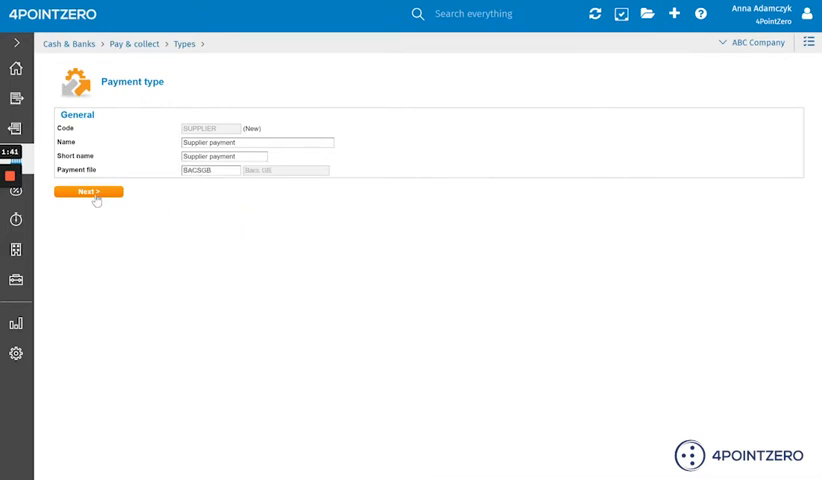
# Continue to the full SUPPLIER payment type form with all its settings sections
pyautogui.click(88, 192)
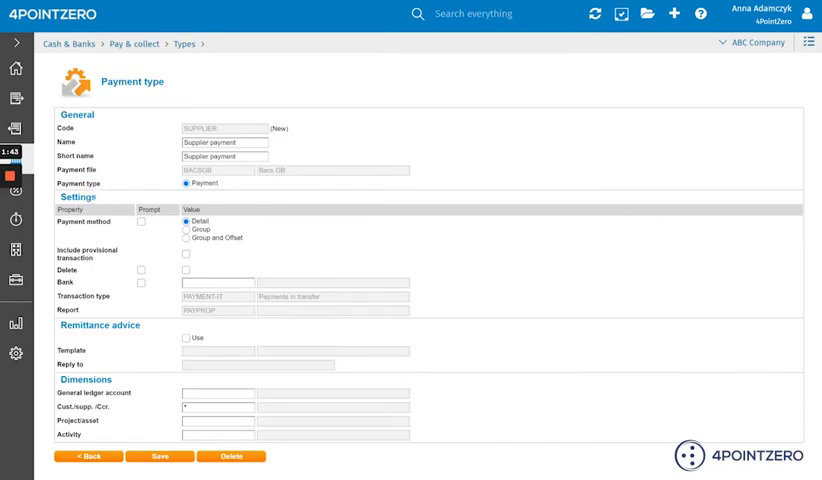
pyautogui.moveTo(144, 344)
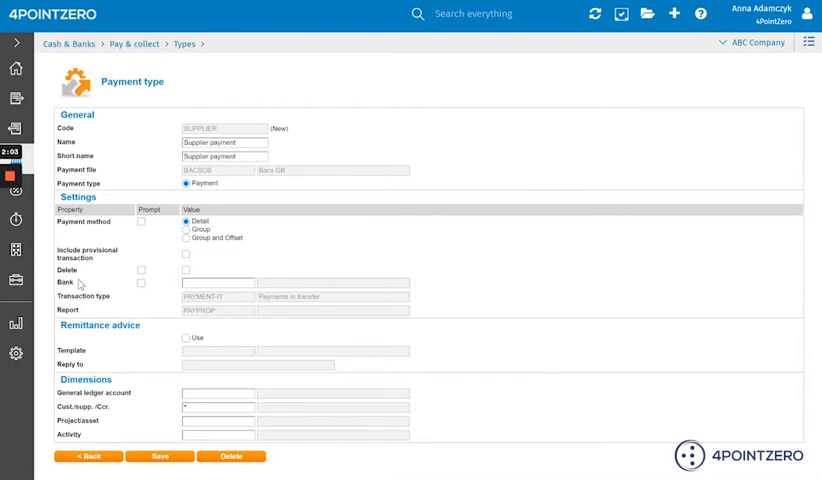
pyautogui.moveTo(92, 312)
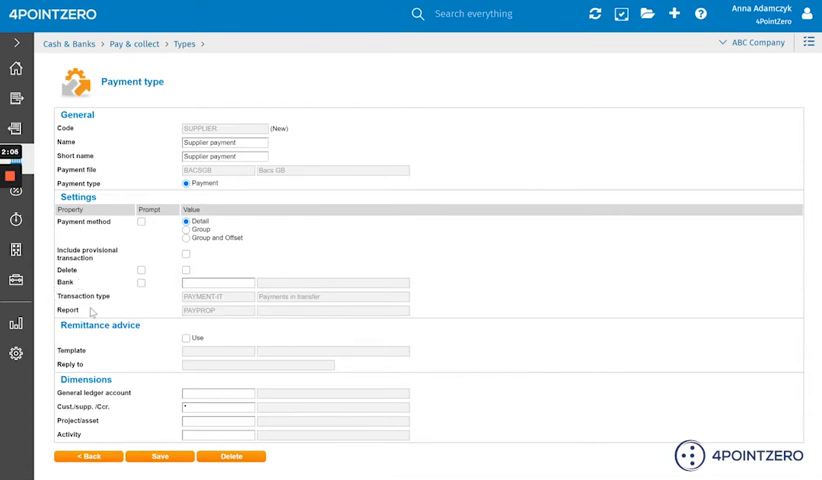
pyautogui.moveTo(90, 310)
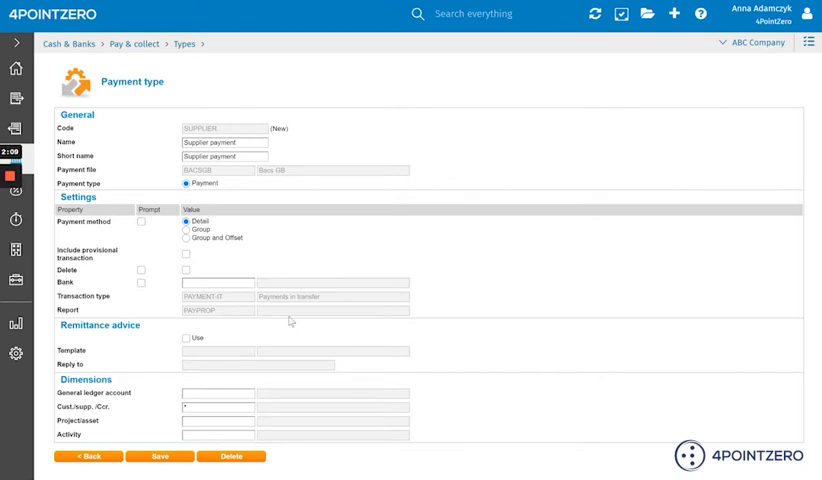
pyautogui.moveTo(168, 320)
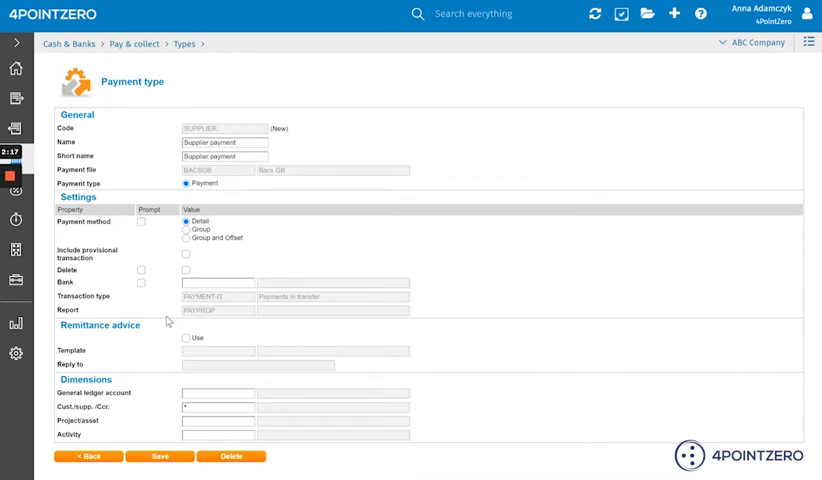
pyautogui.moveTo(144, 218)
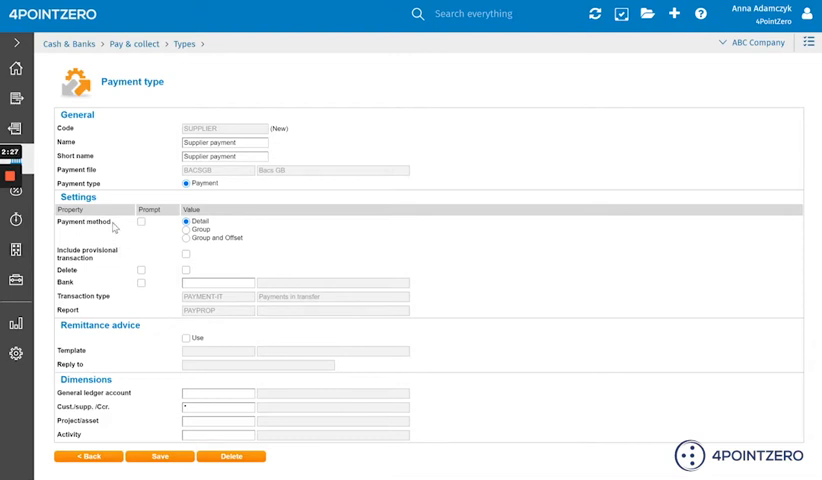
pyautogui.moveTo(168, 240)
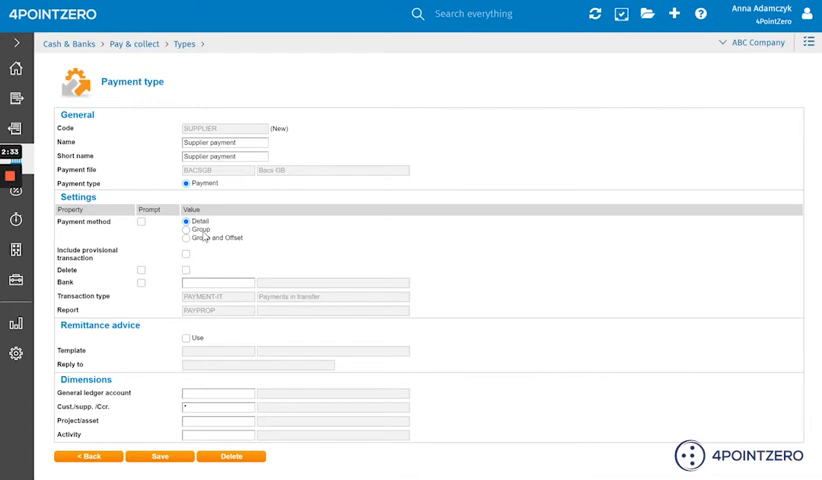
pyautogui.moveTo(224, 252)
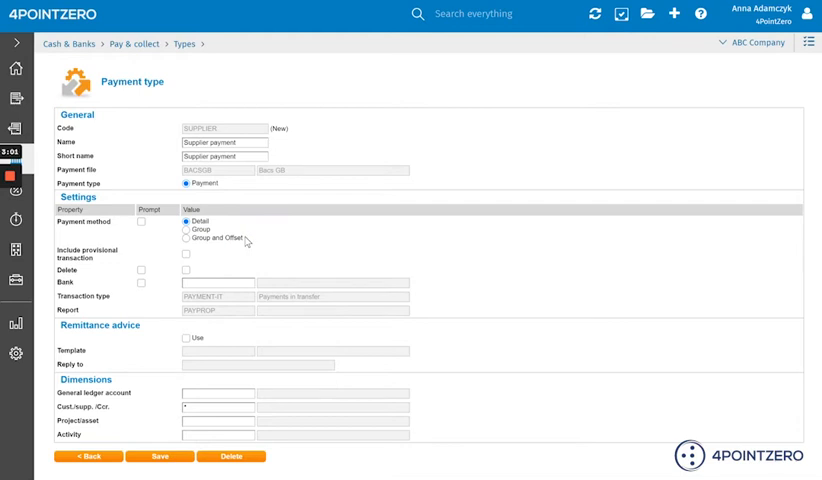
pyautogui.moveTo(144, 256)
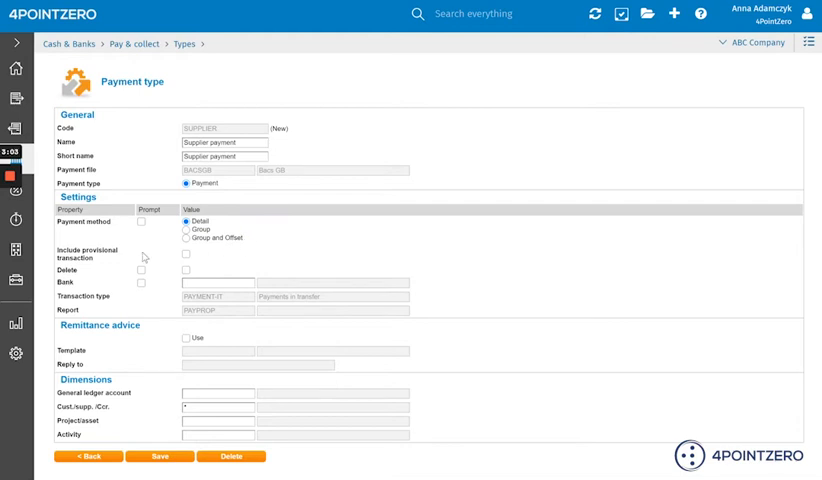
# Set Group and Offset method, include provisional transactions, enable details, and choose bank 1200 Default Bank
pyautogui.click(186, 238)
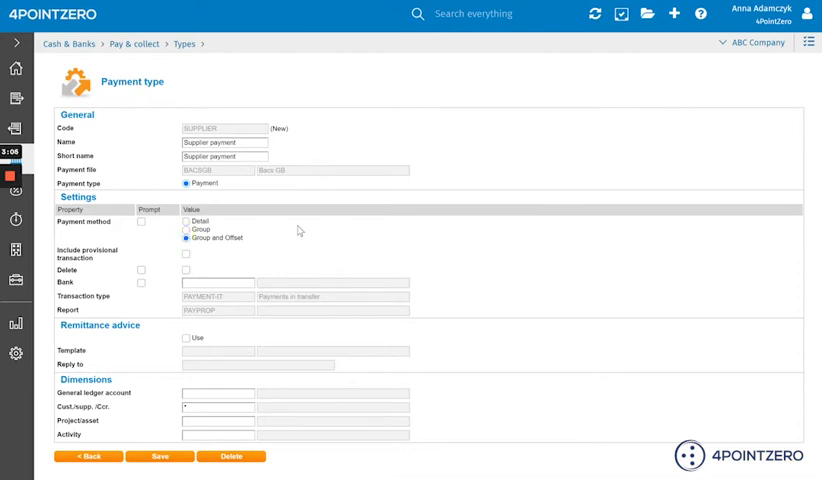
pyautogui.moveTo(132, 264)
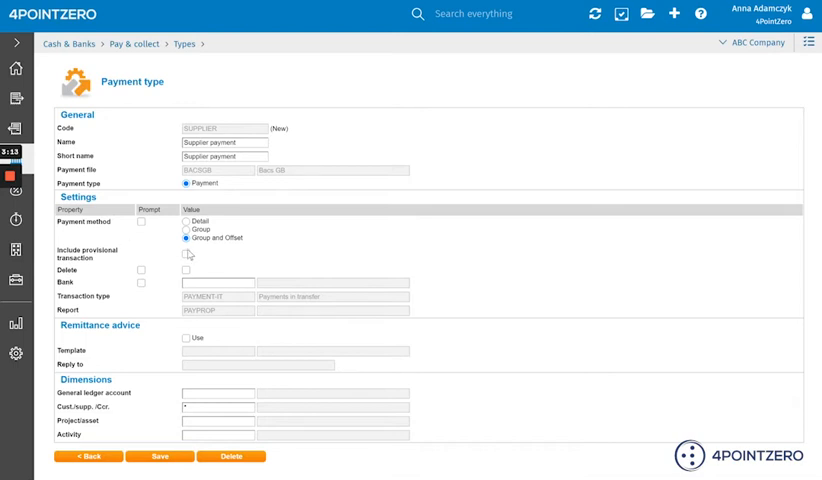
pyautogui.click(184, 254)
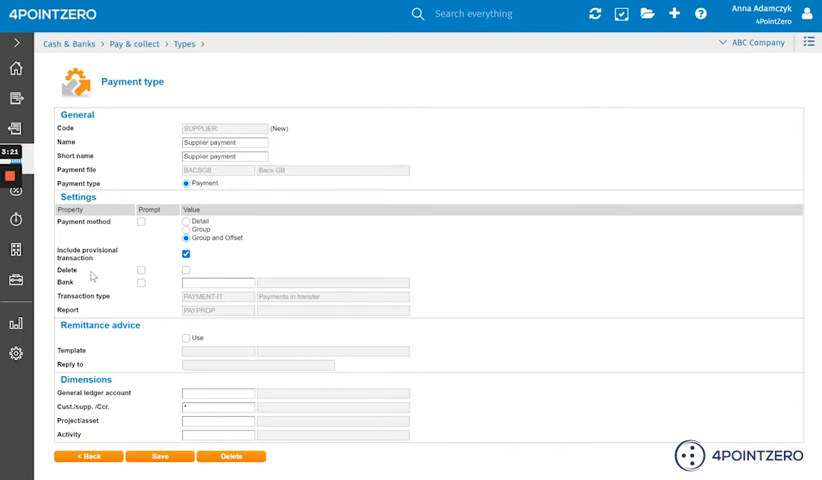
pyautogui.moveTo(76, 280)
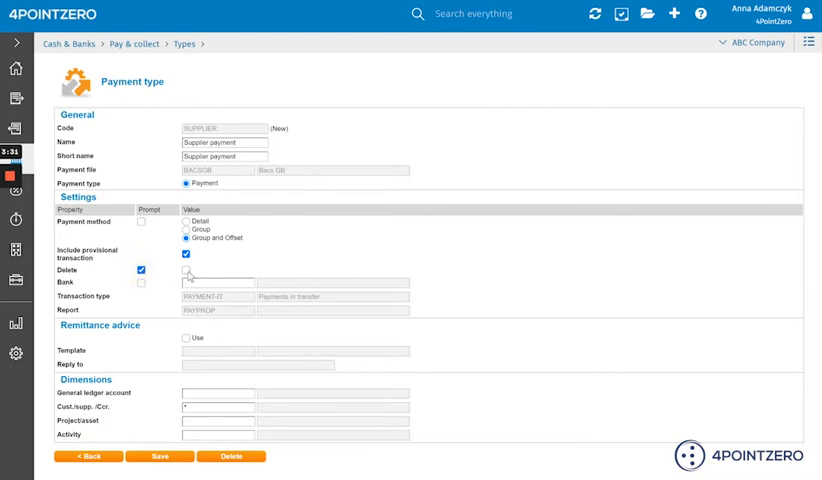
pyautogui.click(186, 270)
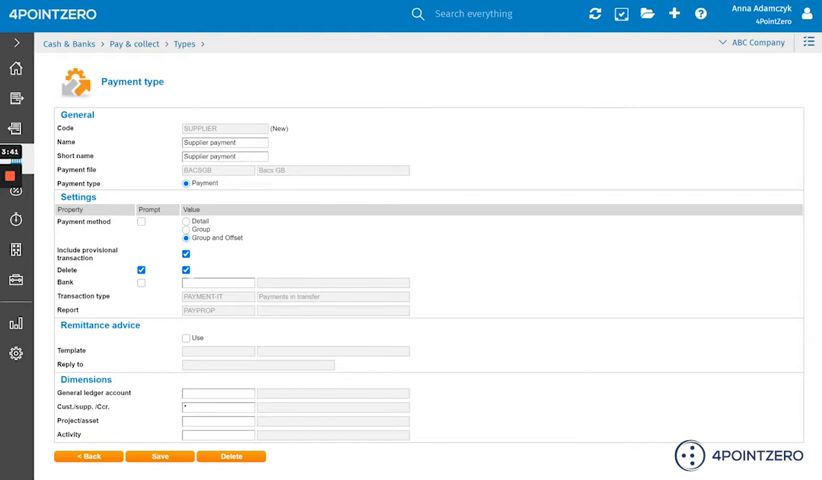
pyautogui.click(140, 282)
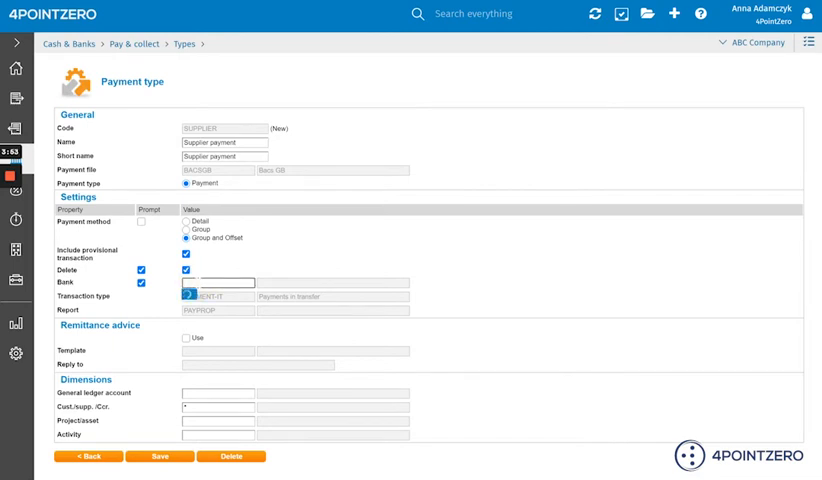
pyautogui.click(224, 282)
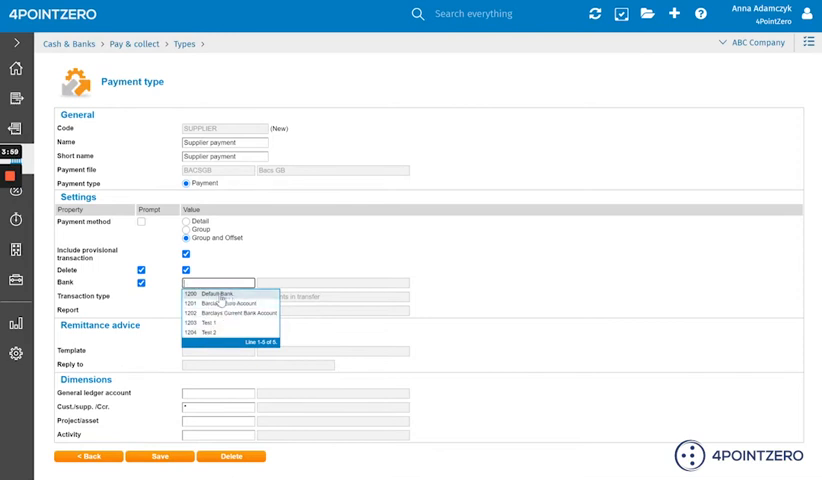
pyautogui.click(216, 292)
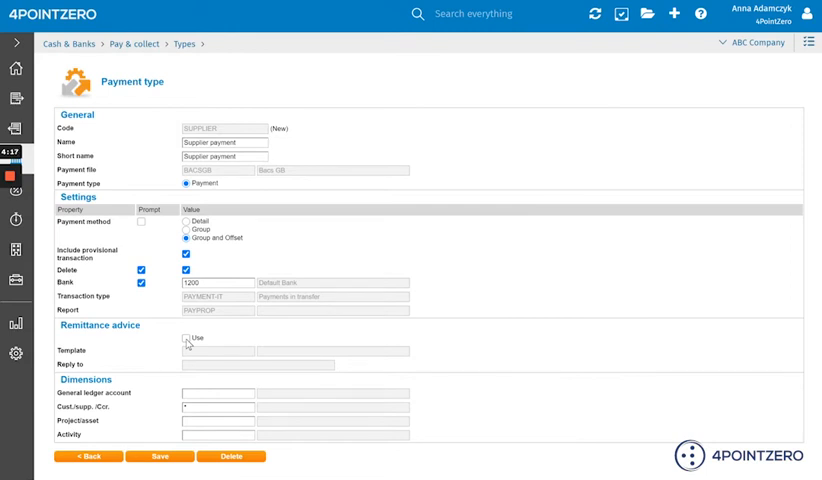
# Enable remittance advice with the REMIT template and reply-to address starting 'anna.a'
pyautogui.click(186, 336)
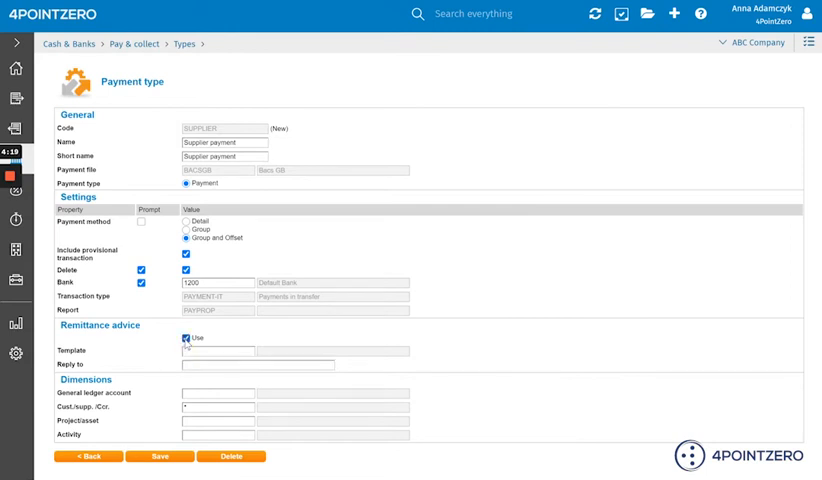
pyautogui.click(216, 350)
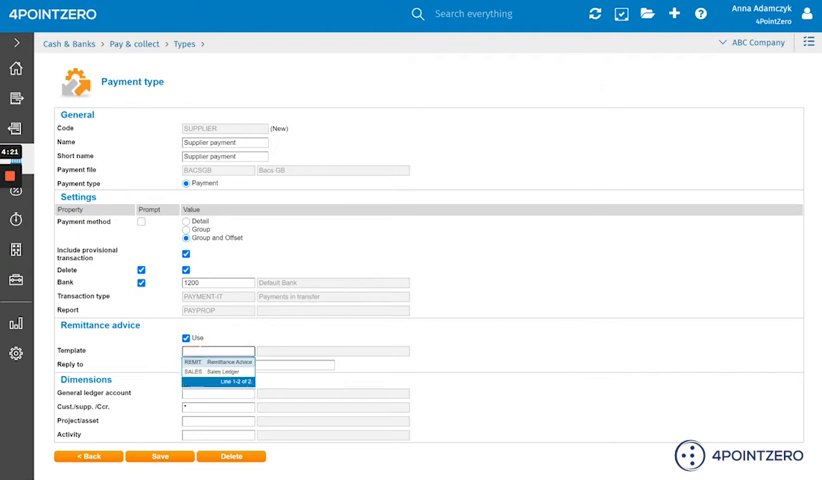
pyautogui.click(192, 360)
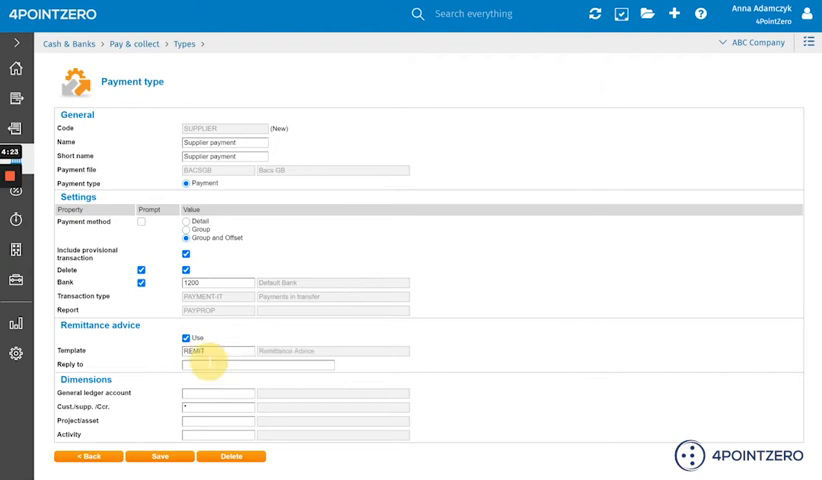
pyautogui.click(258, 364)
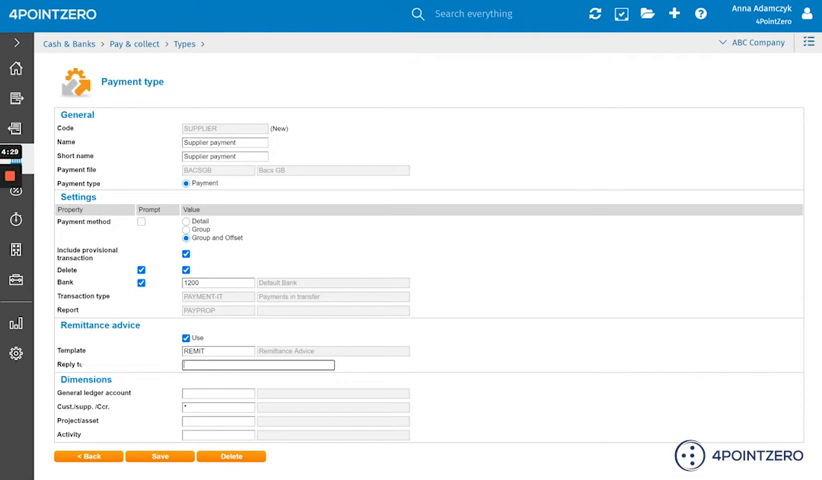
pyautogui.moveTo(118, 374)
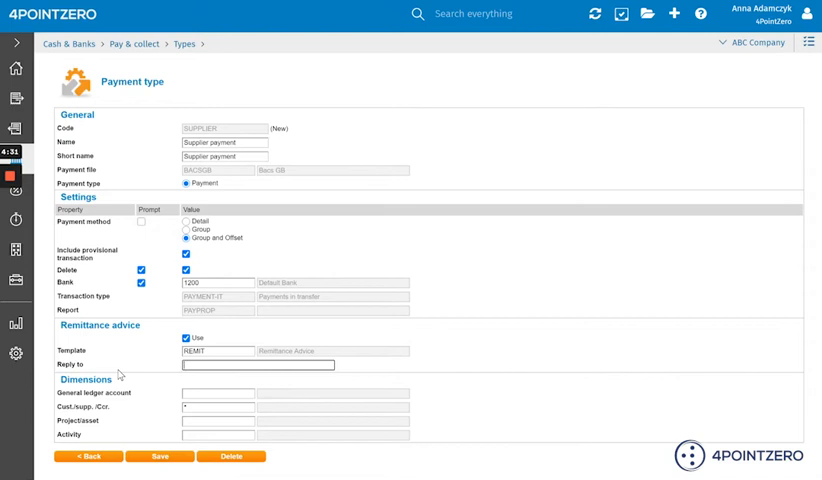
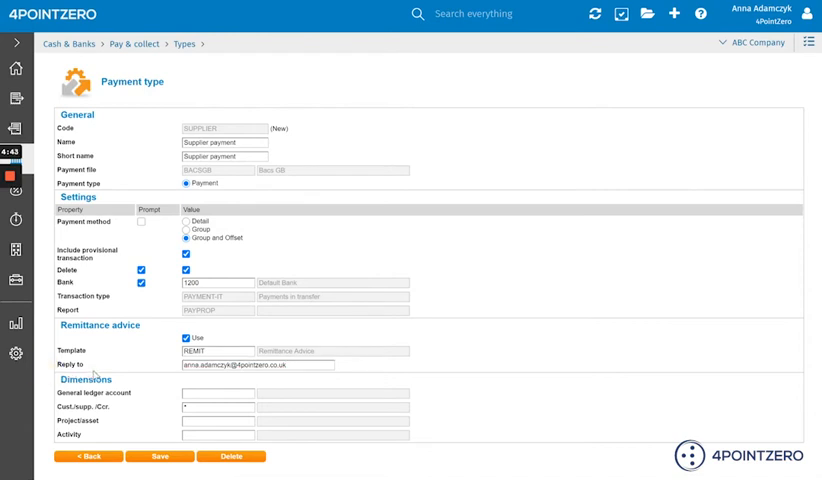
pyautogui.moveTo(96, 376)
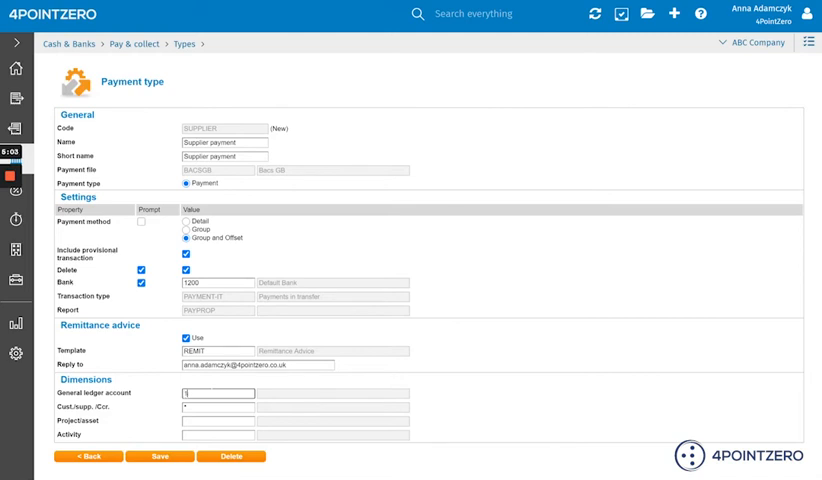
# Enter the general ledger account dimension for the bank in Dimensions
pyautogui.write('1270')
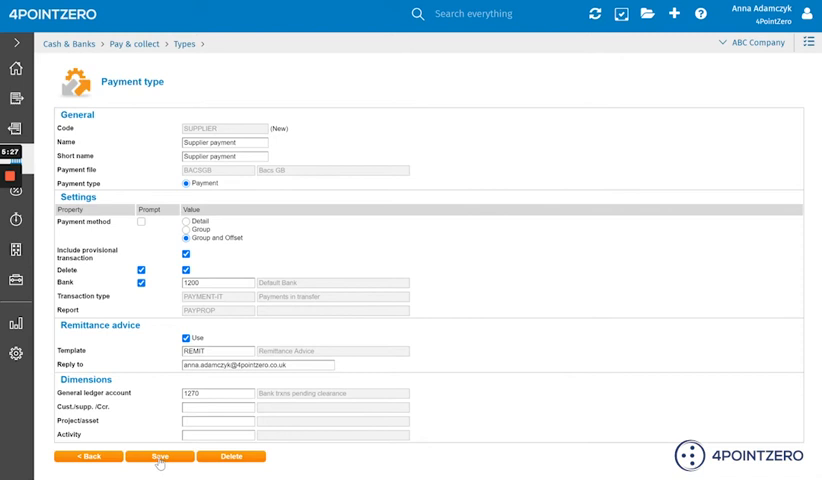
# Save the SUPPLIER payment type, confirming past the bank type warning
pyautogui.click(160, 456)
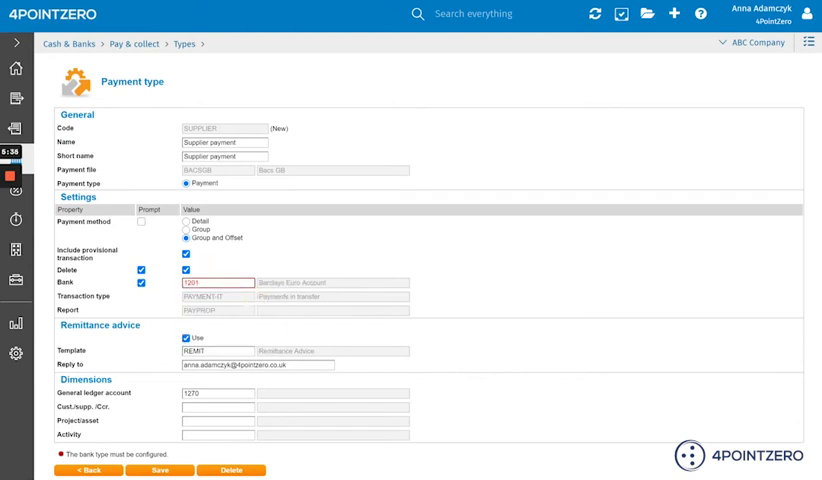
pyautogui.click(160, 470)
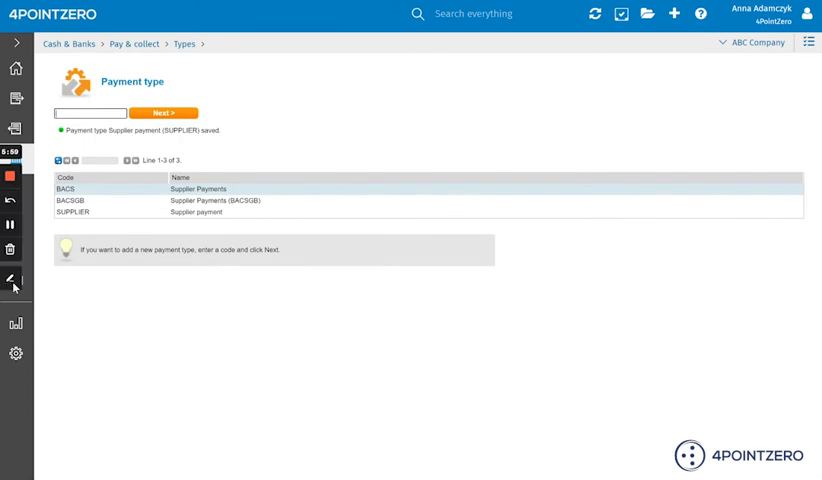
# Open Supplier 1 (code 2000) from the Accounts Payable dimensions list
pyautogui.click(16, 288)
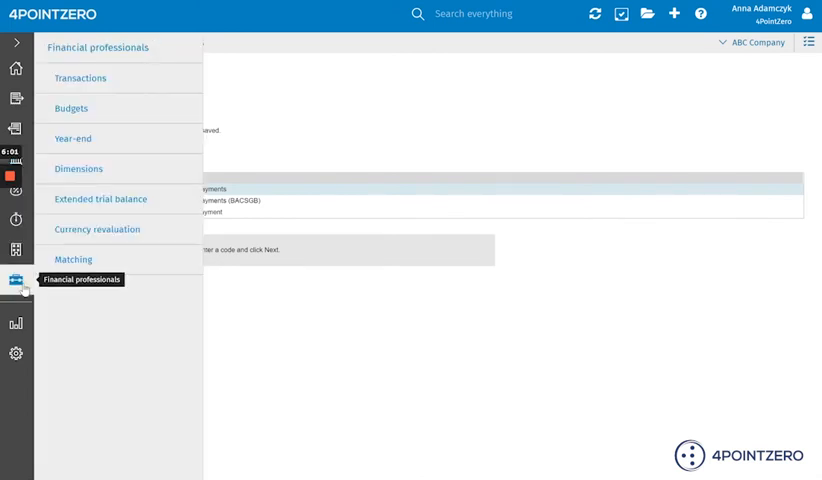
pyautogui.click(78, 168)
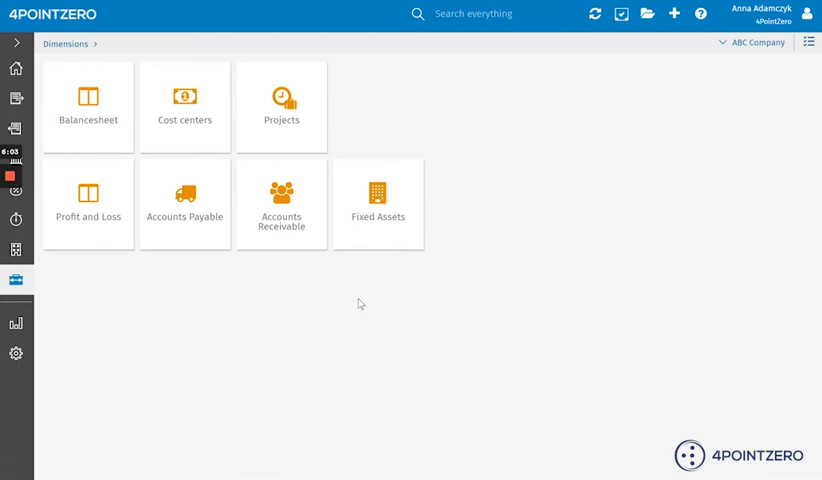
pyautogui.click(184, 196)
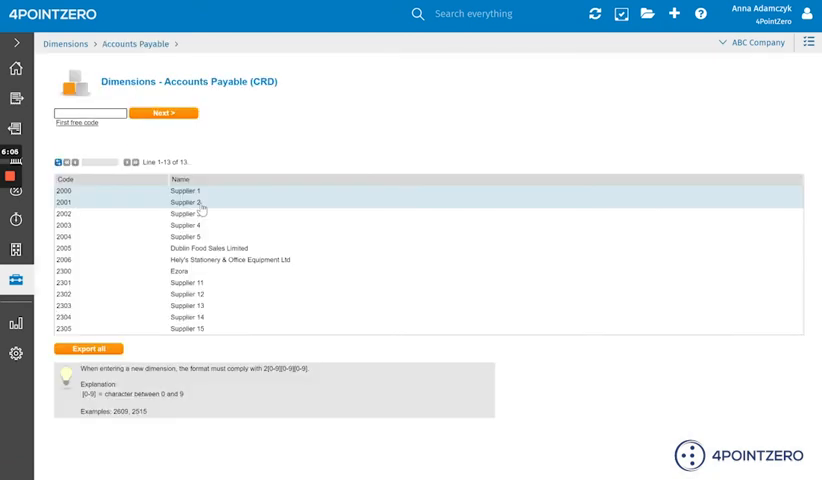
pyautogui.click(184, 192)
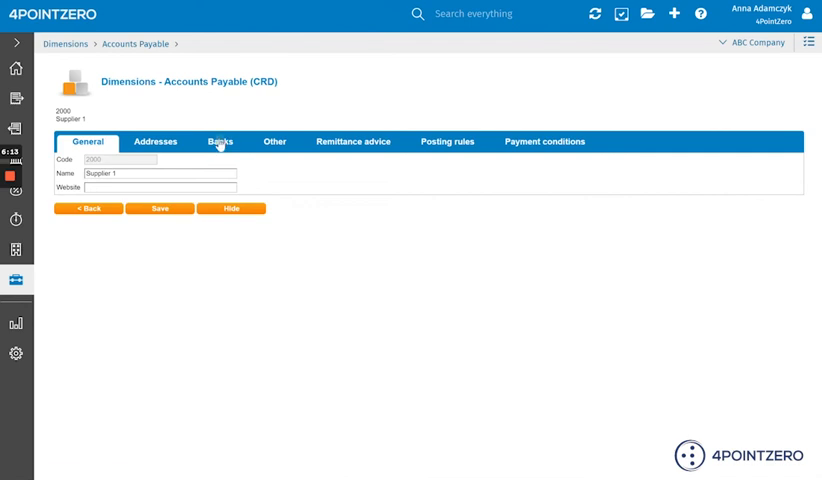
# Set Supplier 1's automatic payment type to Supplier payment and show its remittance advice settings
pyautogui.click(220, 140)
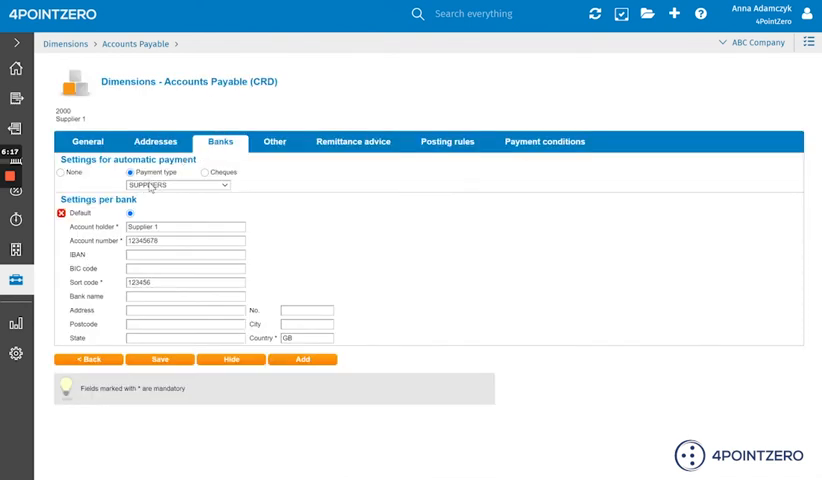
pyautogui.click(176, 186)
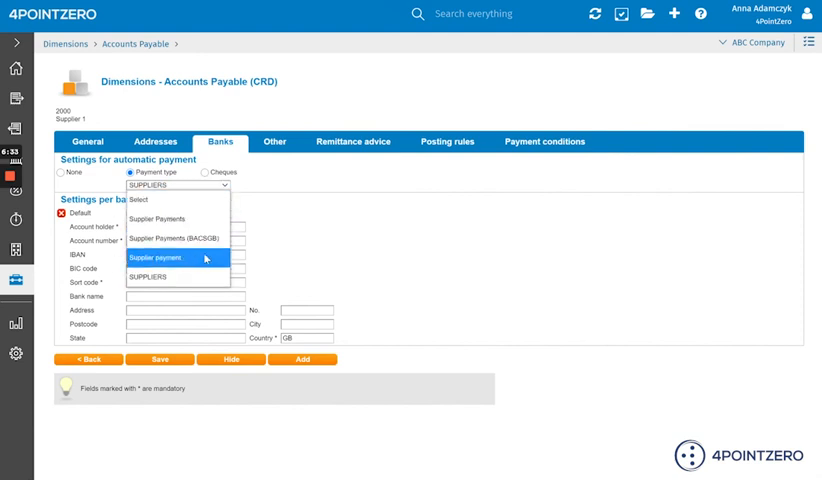
pyautogui.click(156, 258)
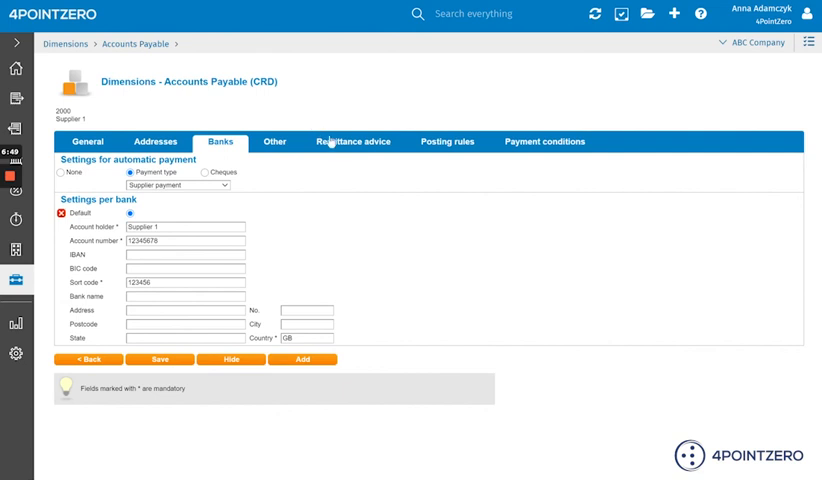
pyautogui.click(352, 140)
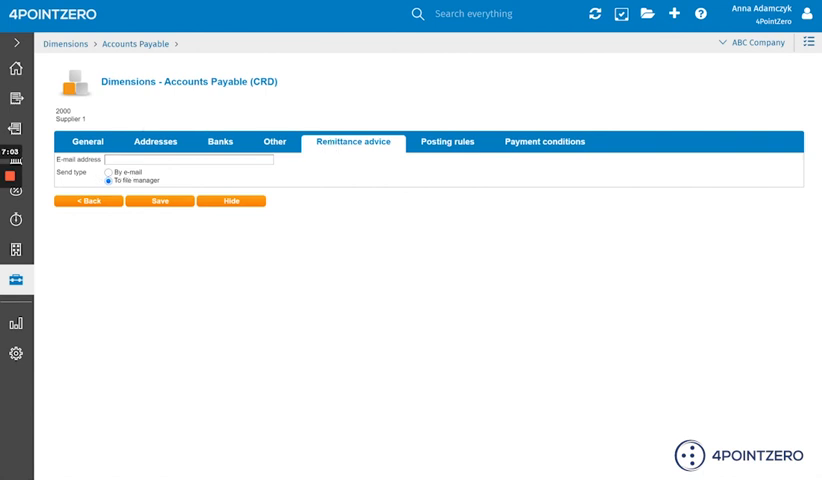
pyautogui.click(188, 160)
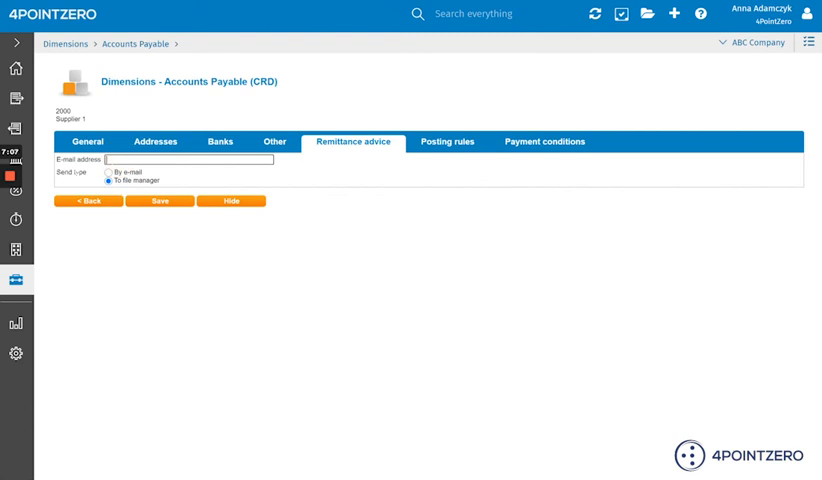
pyautogui.click(108, 172)
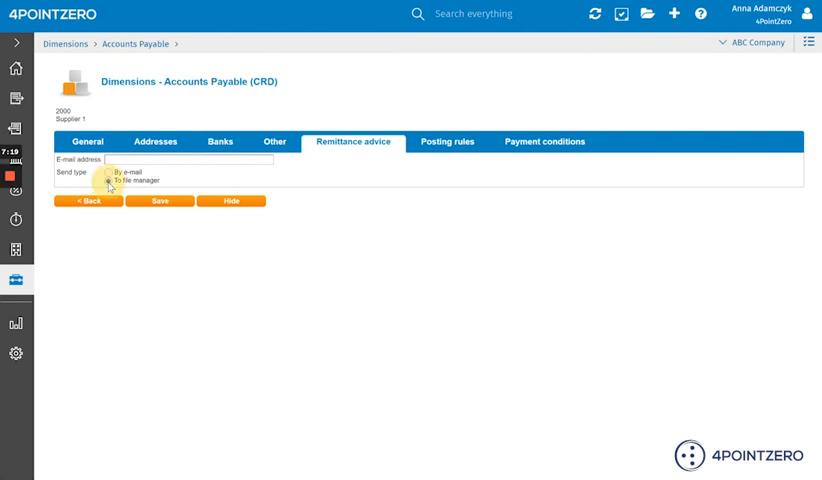
pyautogui.click(108, 180)
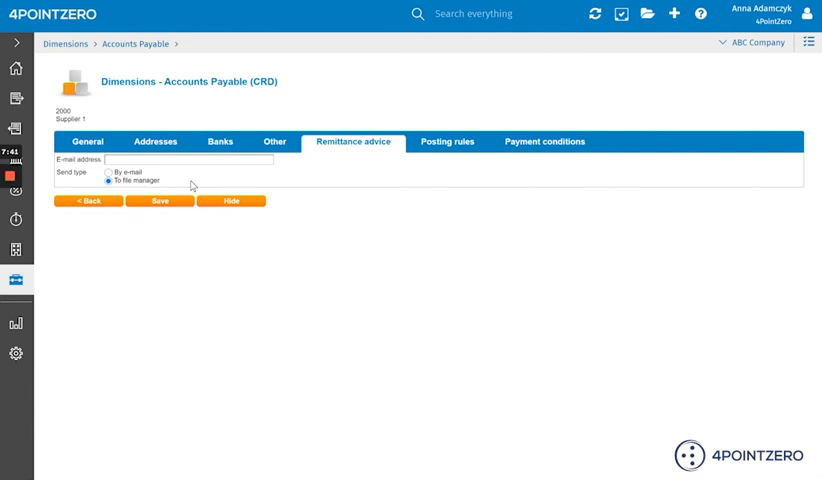
pyautogui.moveTo(284, 128)
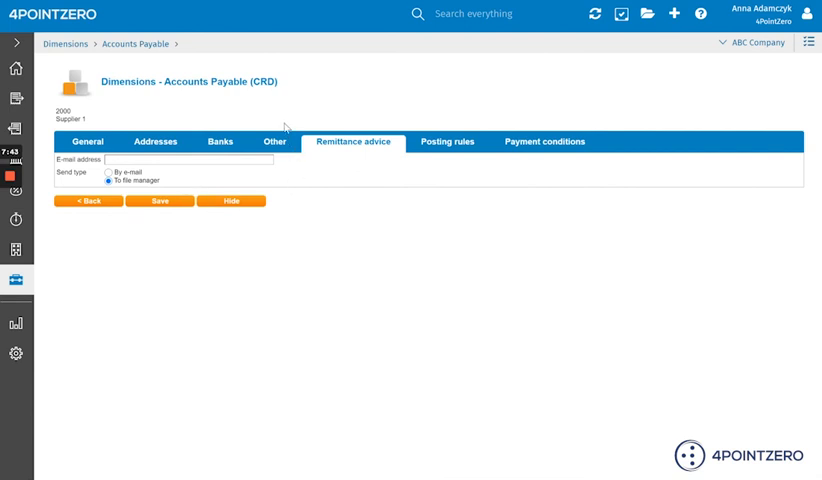